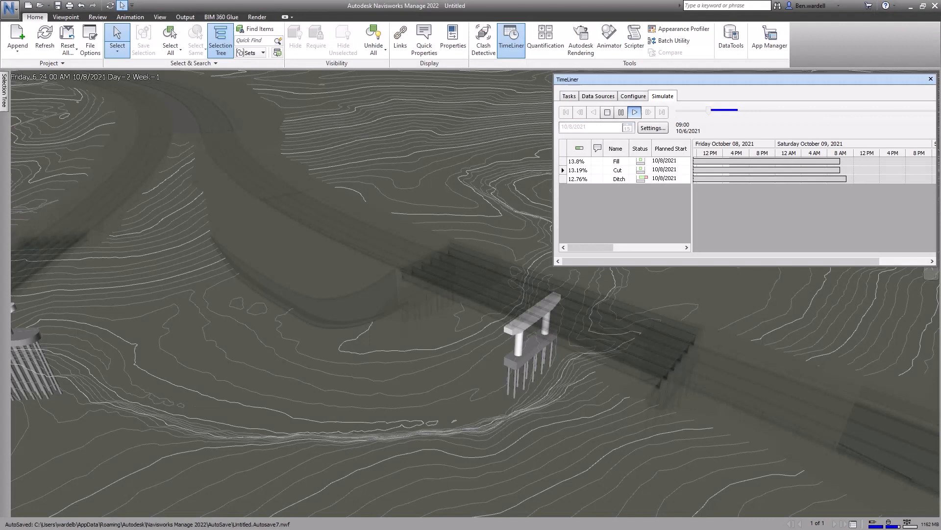
Play the TimeLiner simulation so fill, cut, girder and bridge deck tasks appear
click(635, 112)
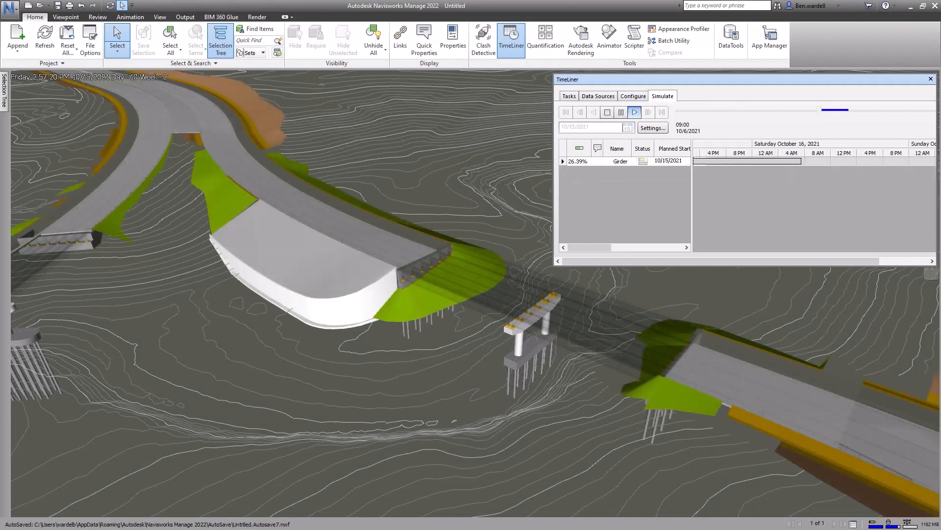
click(635, 112)
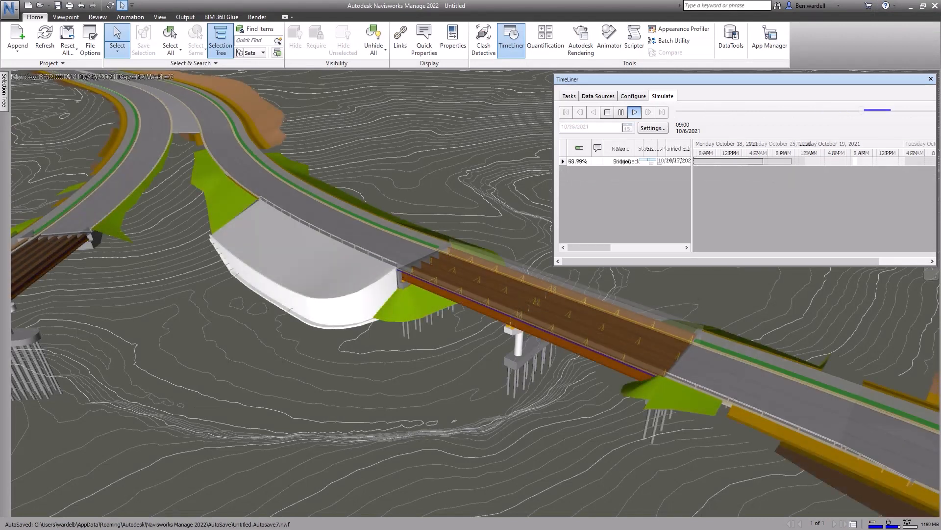
click(635, 112)
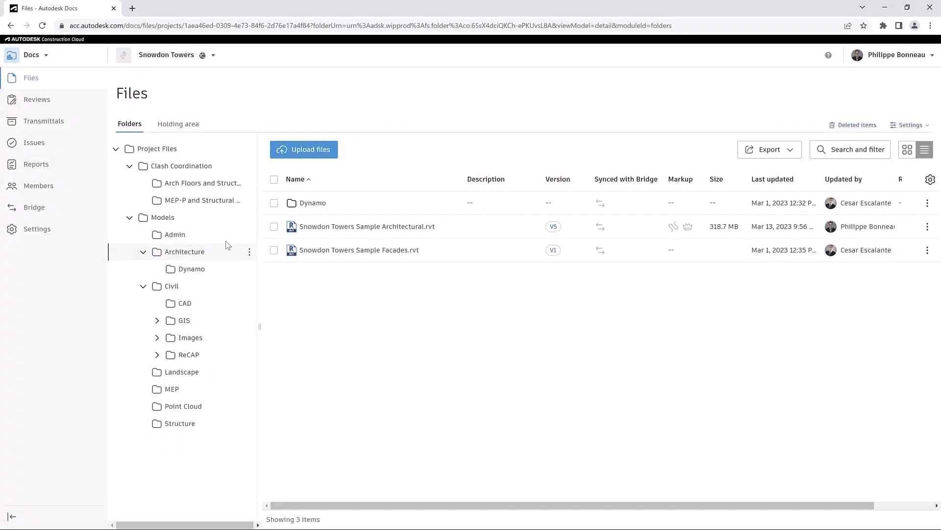
Switch from Docs to Model Coordination and view the coordination spaces settings
click(46, 55)
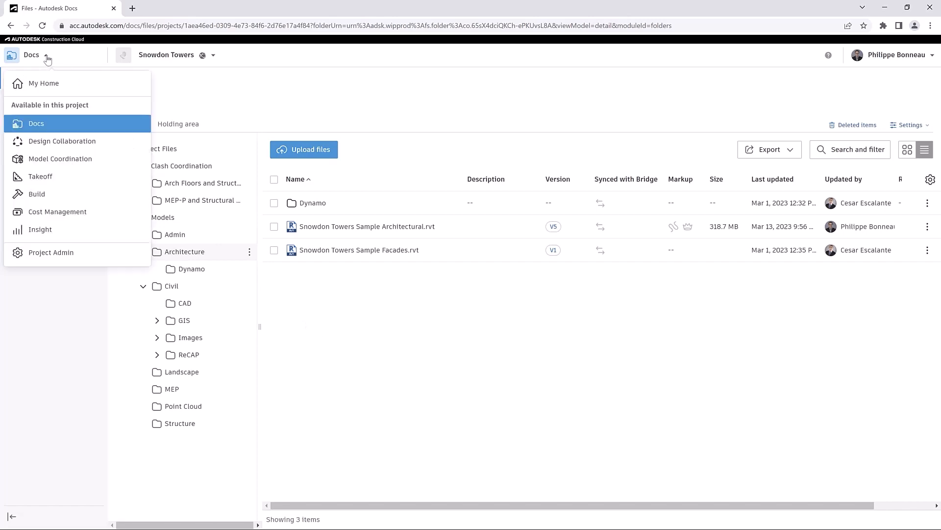
mouse_move(96, 162)
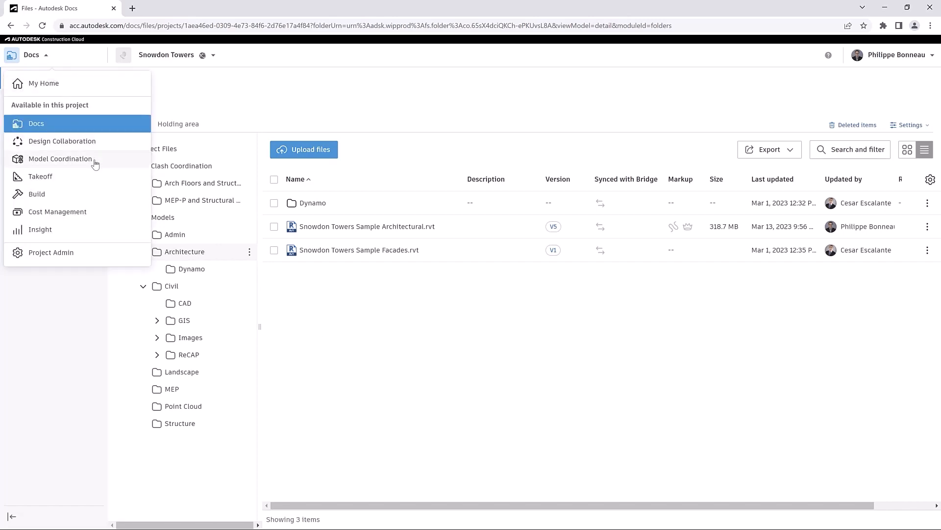
click(60, 159)
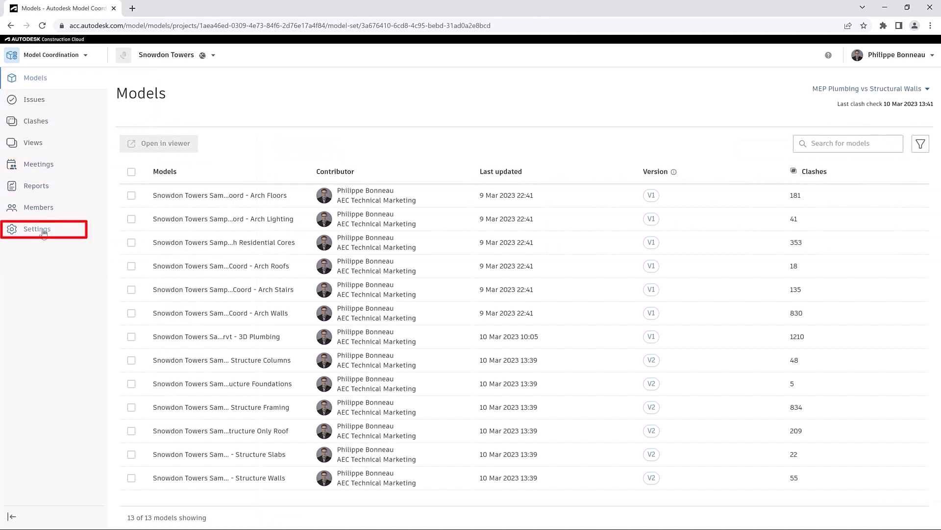
click(36, 228)
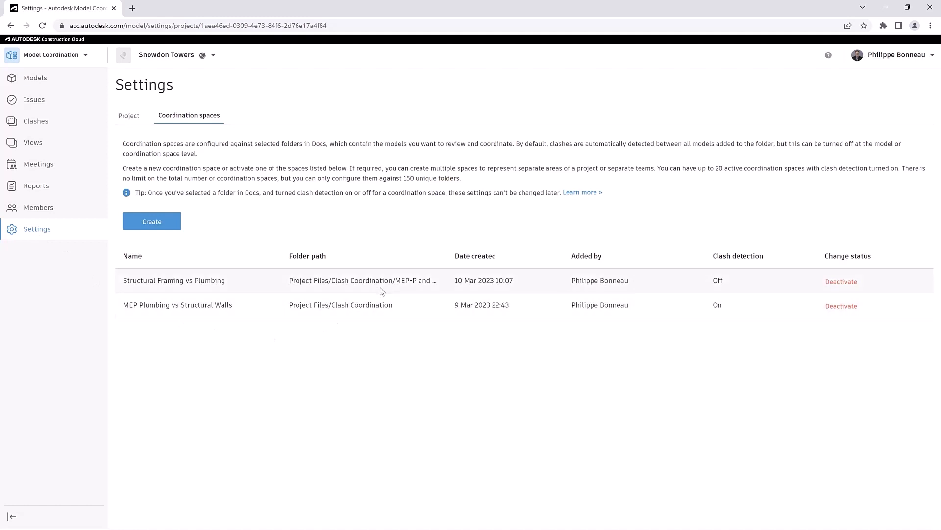
mouse_move(389, 279)
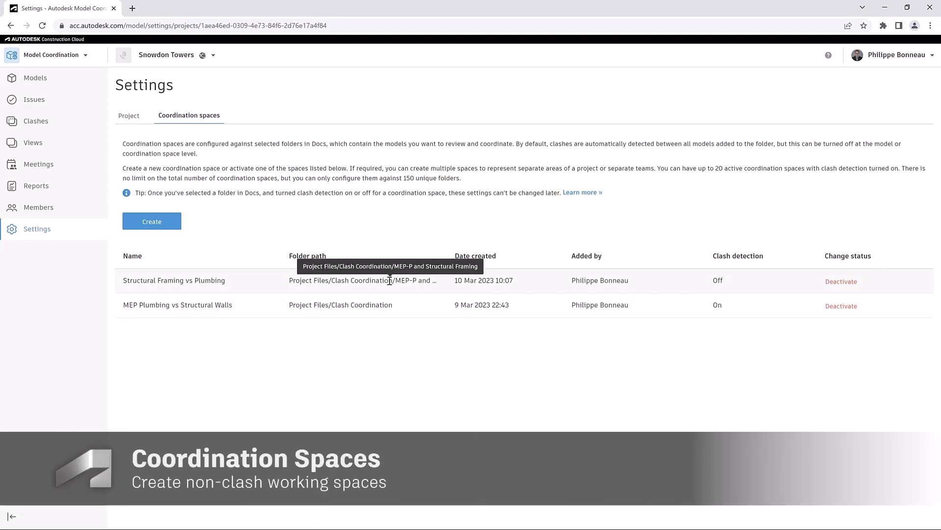
mouse_move(362, 258)
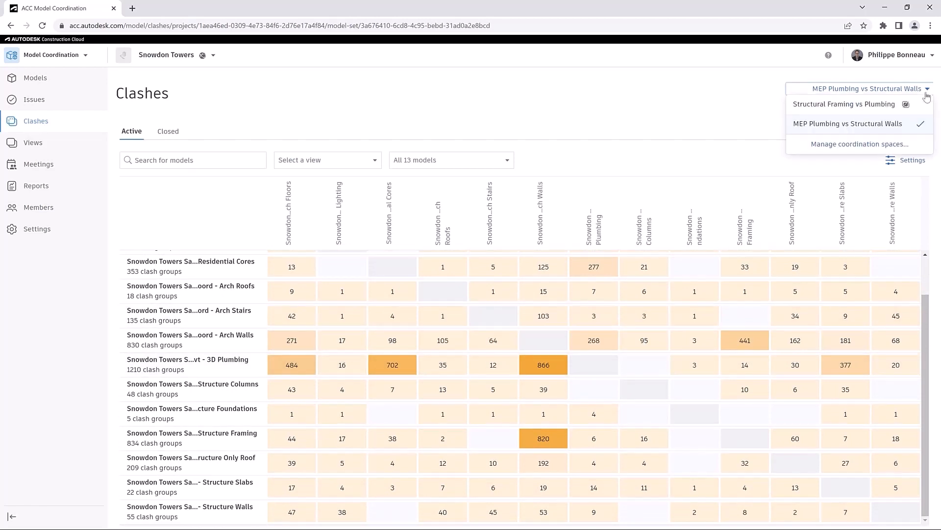
Create the 'Architecture vs Structural Framing' space on Project Files > Clash Coordination with automatic clash off
click(859, 143)
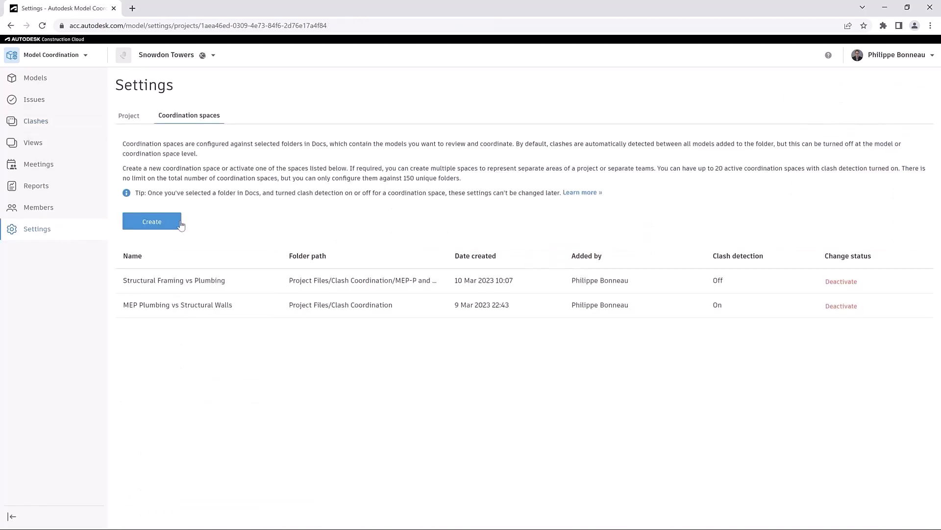
click(152, 220)
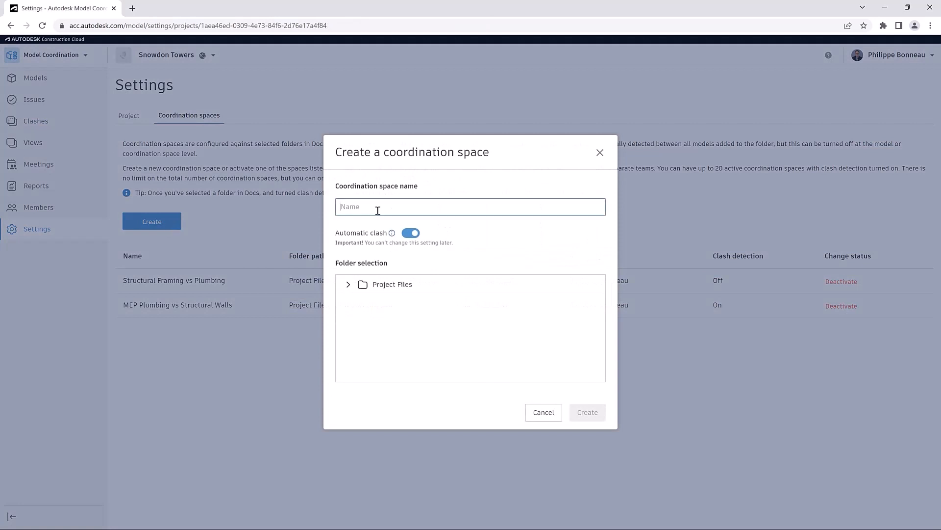
text(Architecture vs Structural Framing)
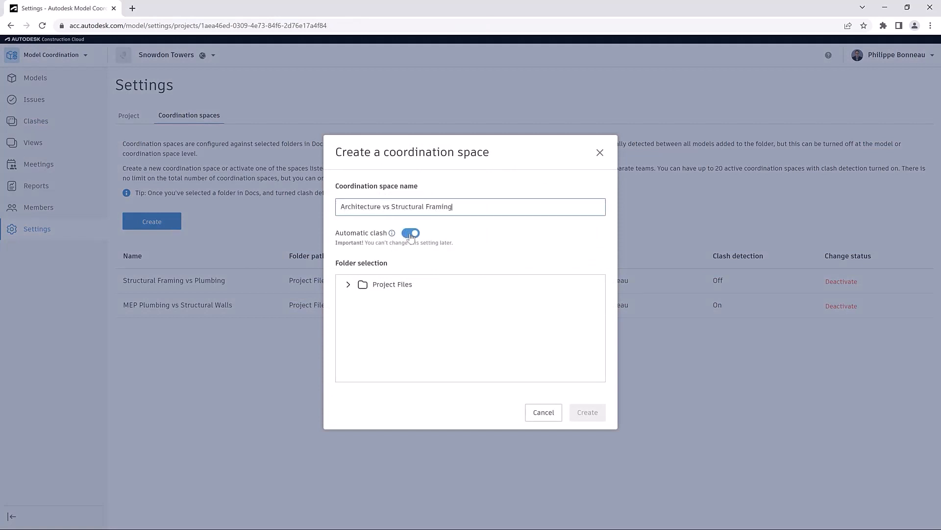
click(409, 234)
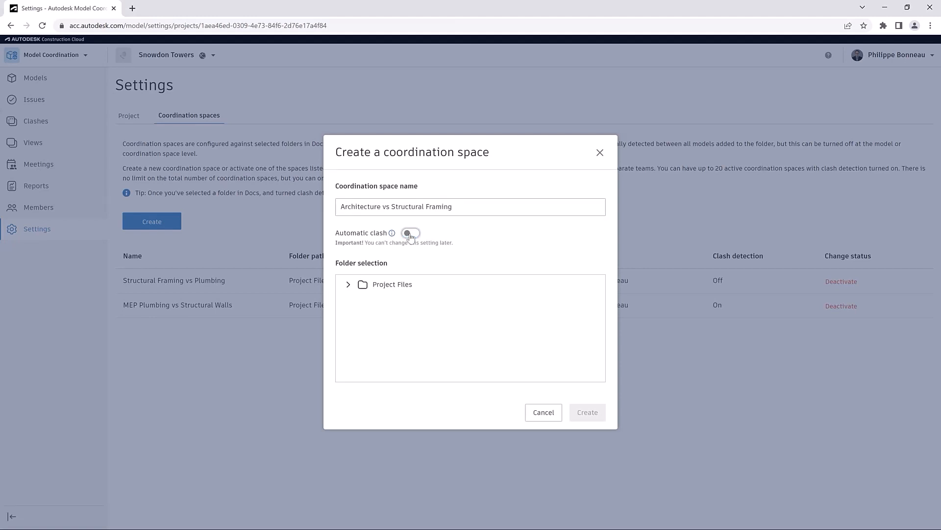
click(348, 284)
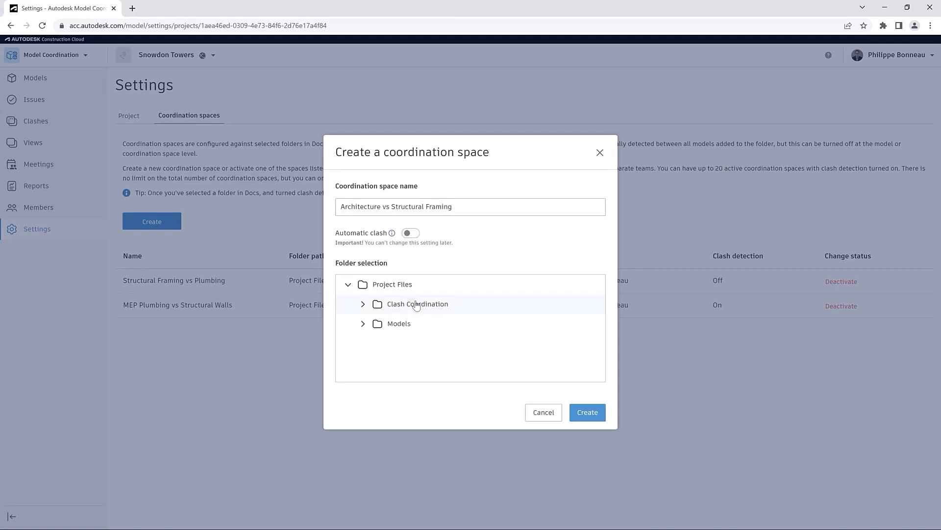
click(586, 412)
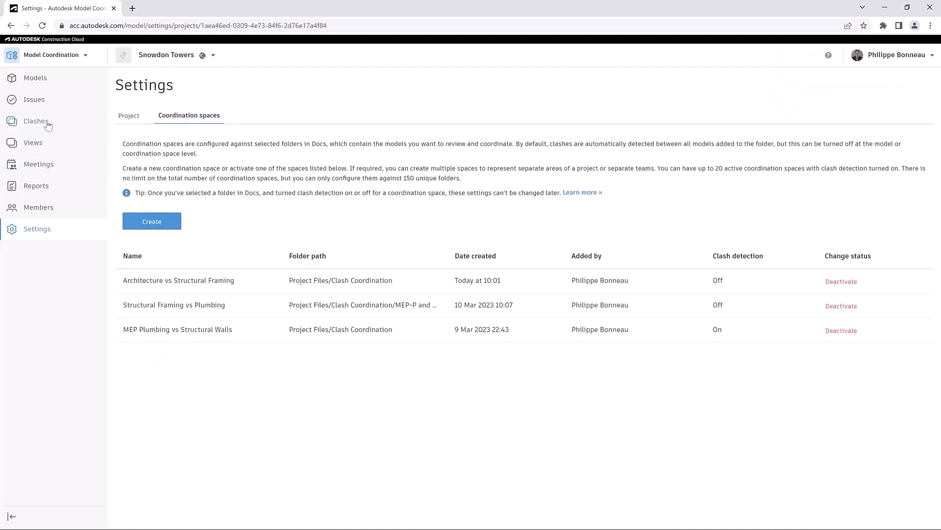
Check Clashes is unavailable for the new space, then show its 13 models
click(35, 120)
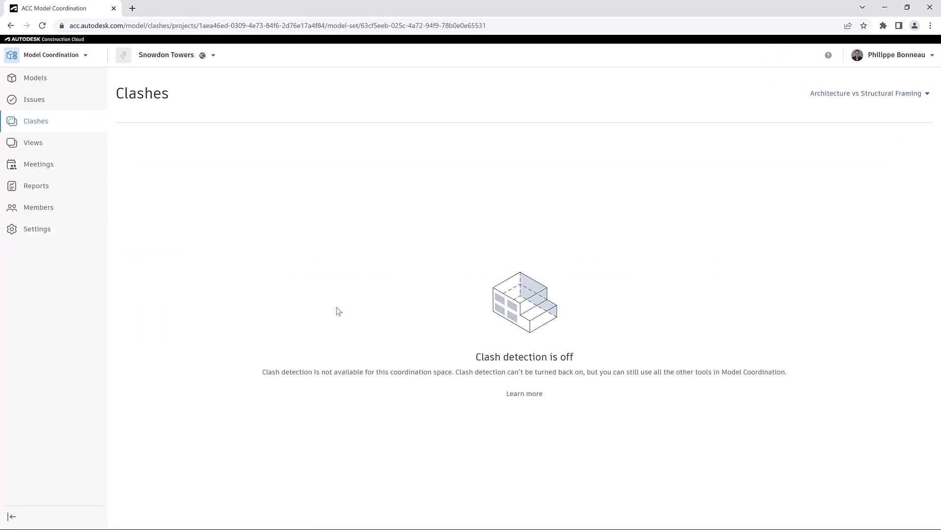
mouse_move(625, 431)
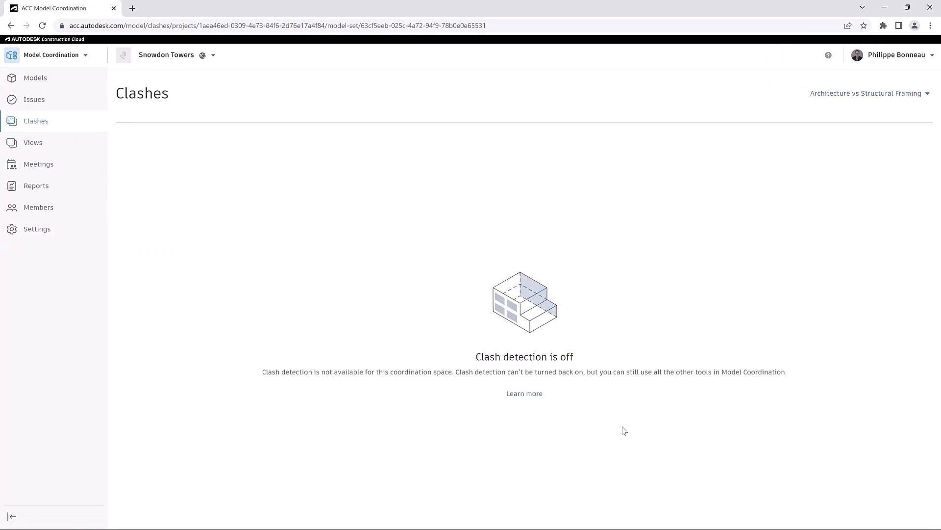
mouse_move(458, 346)
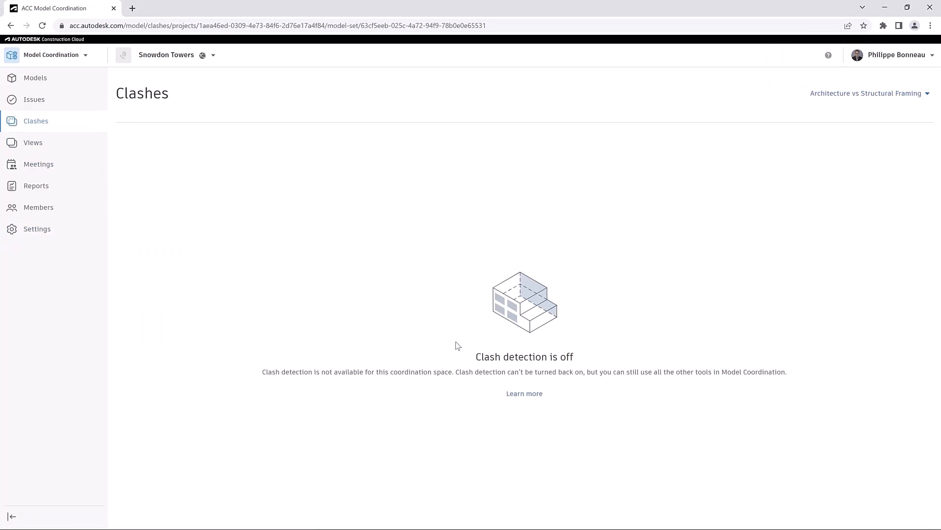
mouse_move(47, 89)
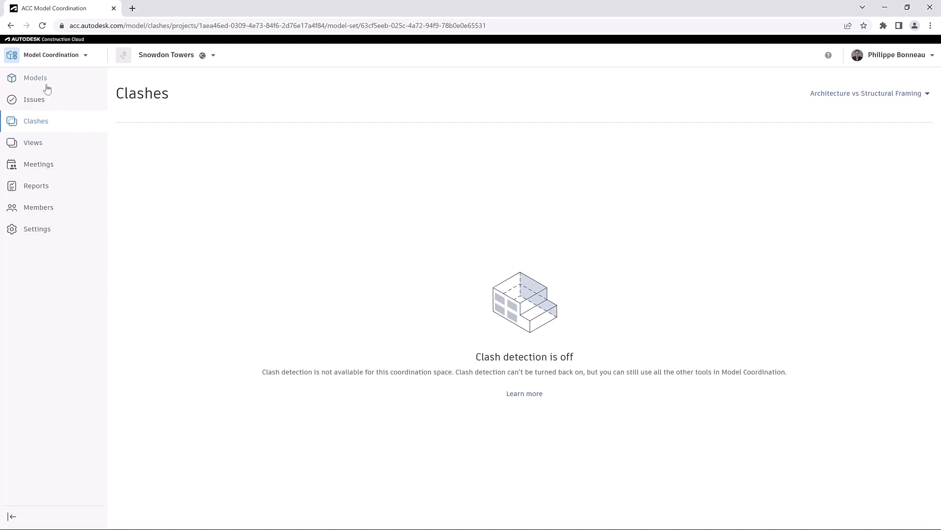
click(35, 78)
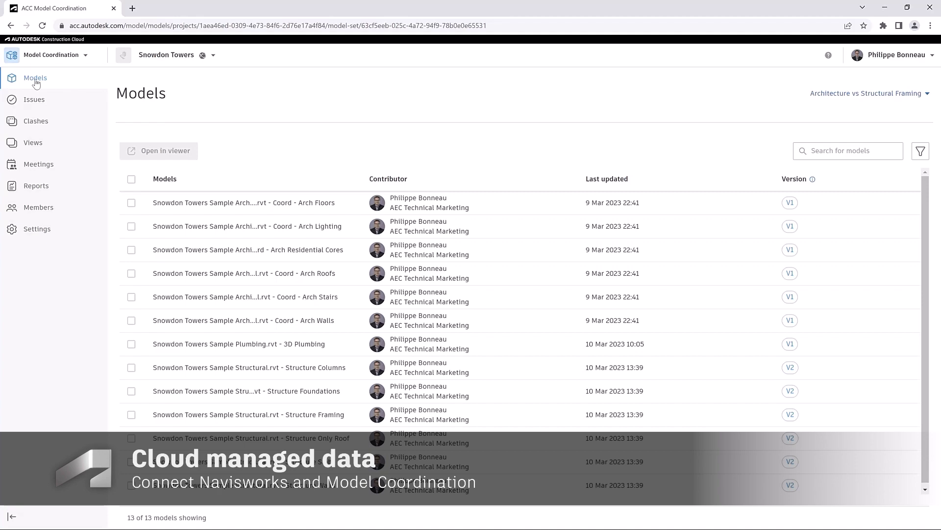
Save the floors and framing view as 'Floor and Struct framing' with Public privacy
click(131, 202)
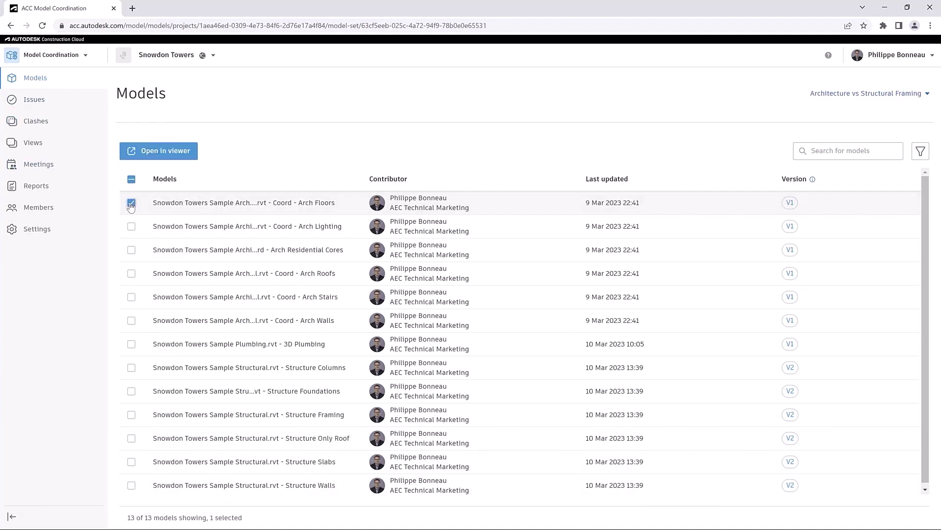
click(131, 414)
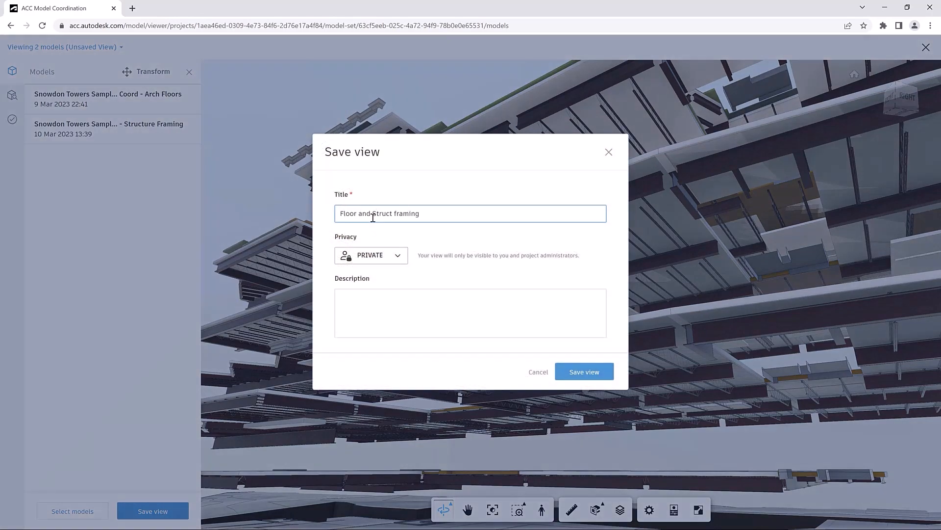
click(371, 255)
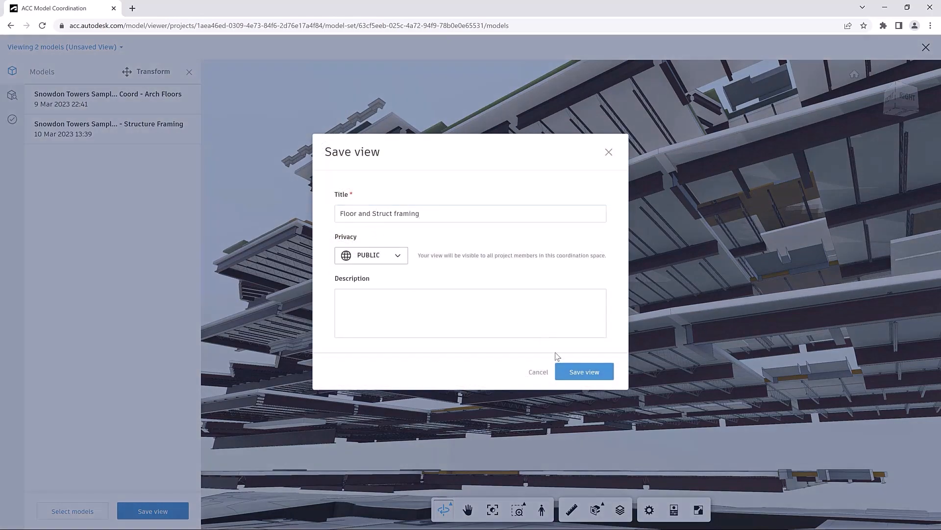
click(582, 371)
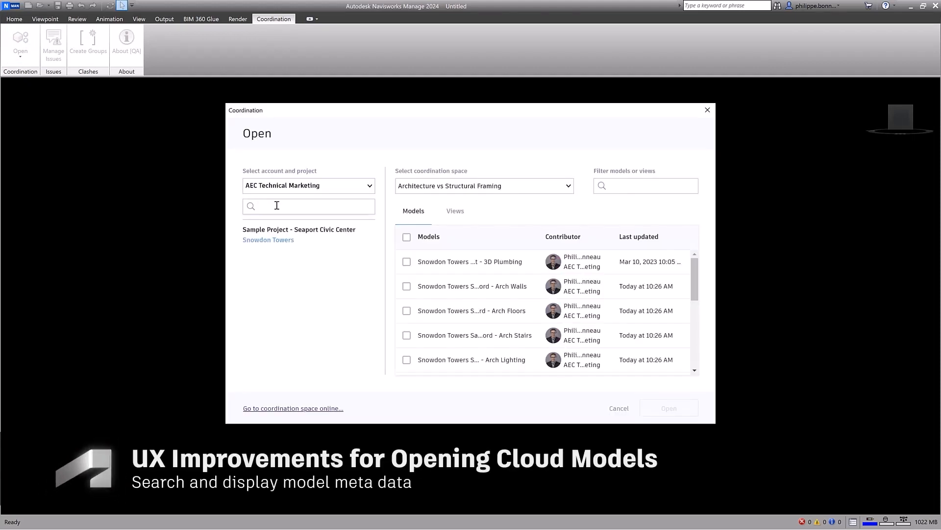
Search 'Snow', choose Snowdon Towers, and tick Arch Floors in the Architecture vs Structural Framing space
text(Snow)
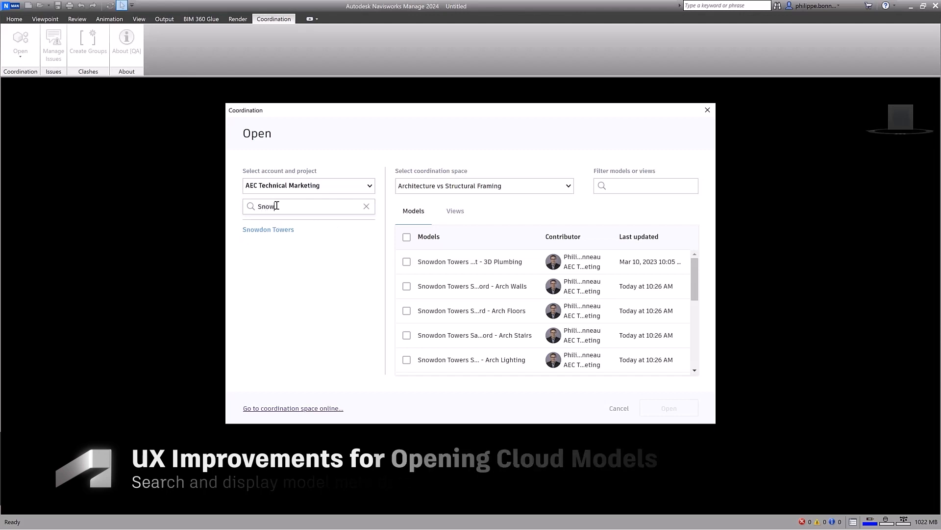
click(268, 228)
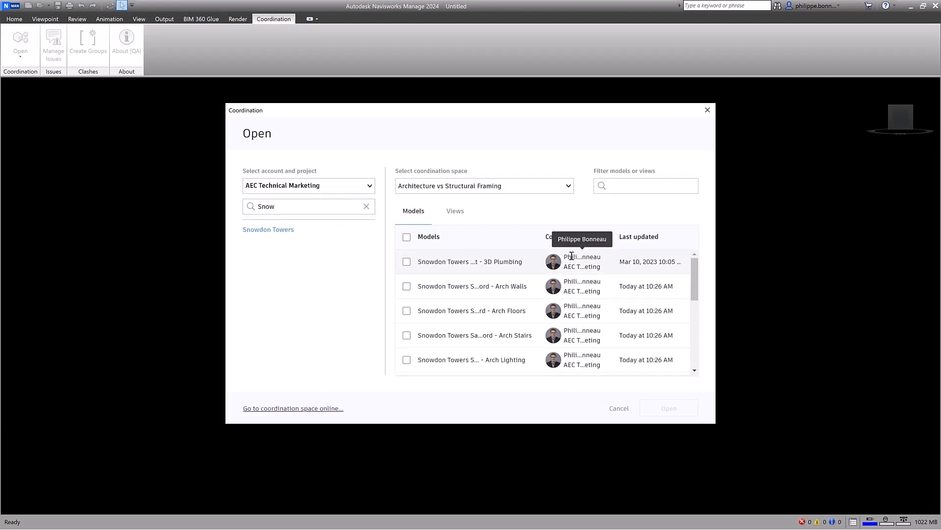
mouse_move(636, 271)
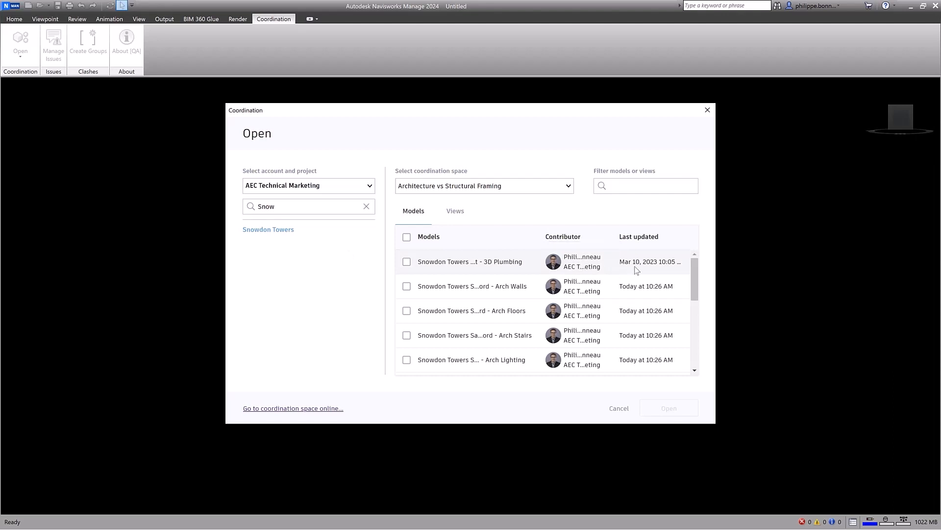
mouse_move(546, 244)
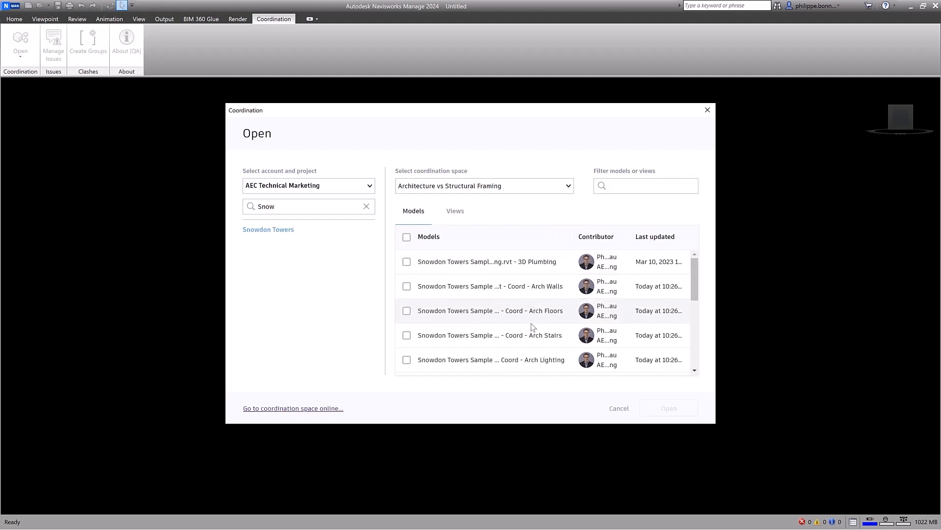
mouse_move(566, 199)
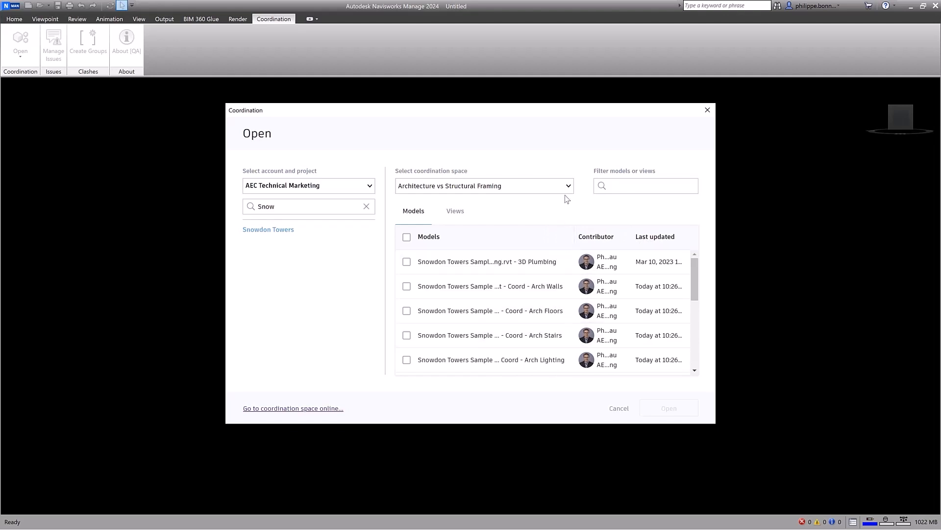
click(566, 185)
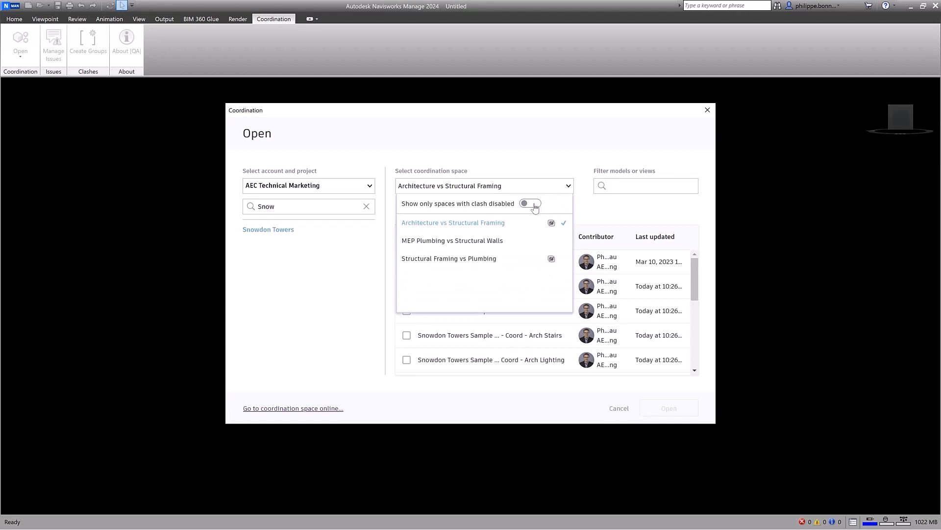
click(530, 202)
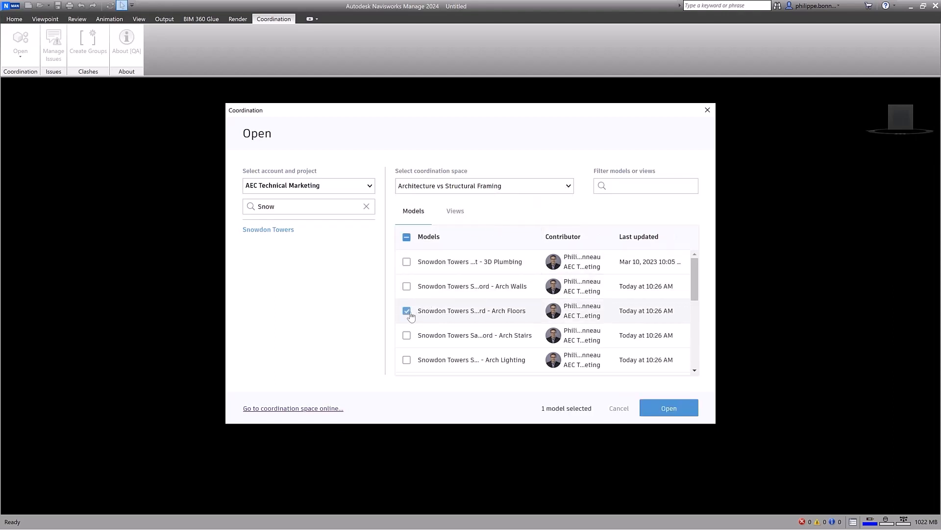
scroll(down, 3)
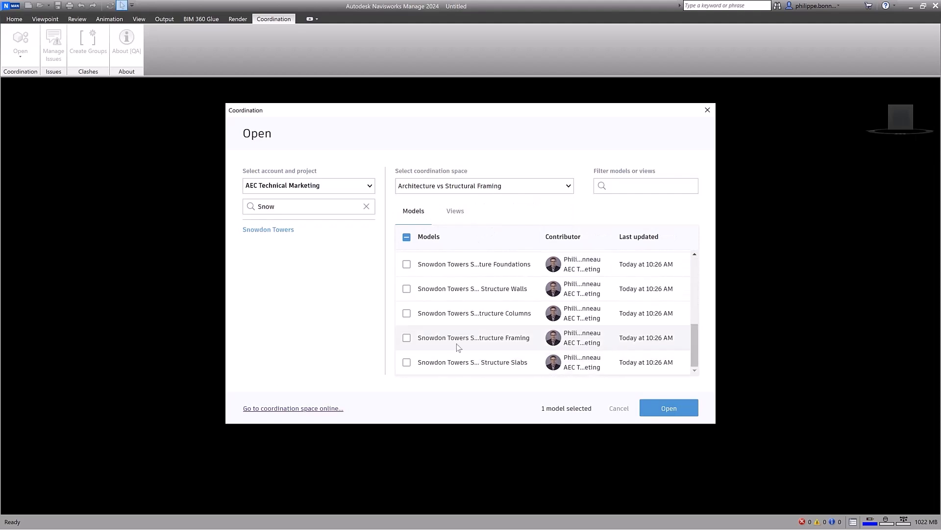
Load the selected models and add an ARCH vs STR test in Clash Detective
click(668, 408)
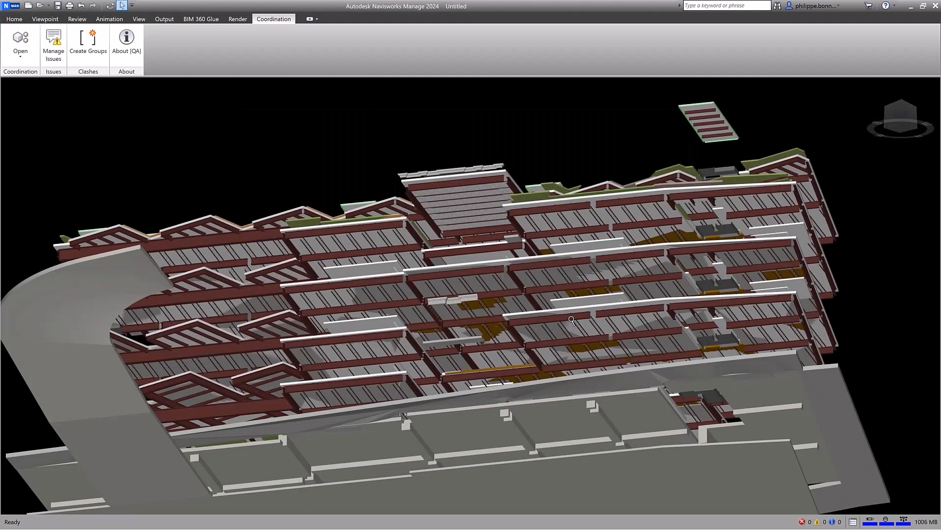
click(13, 19)
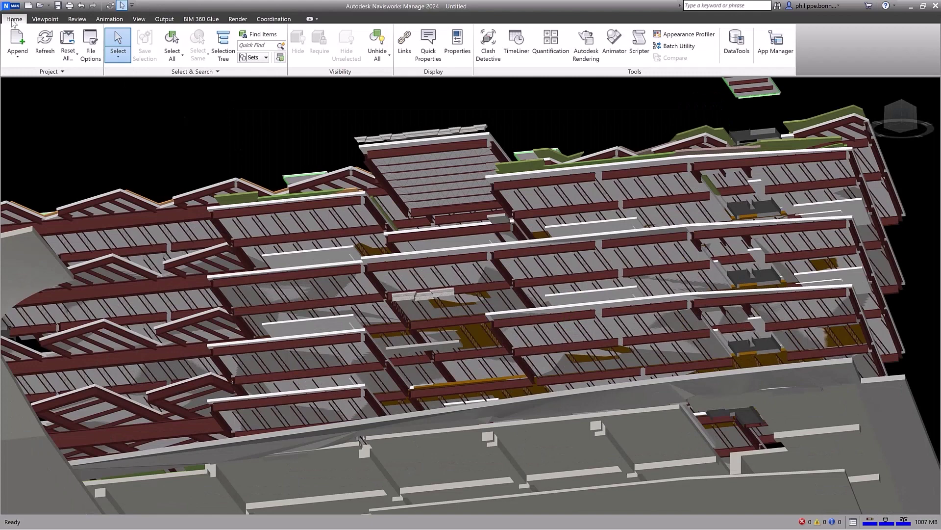
click(487, 42)
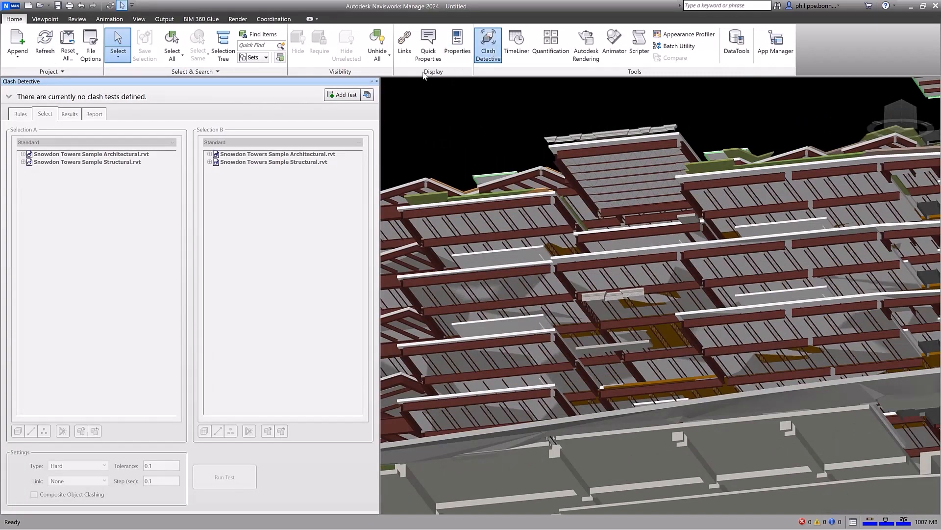
click(341, 95)
text(ARCH vs STR)
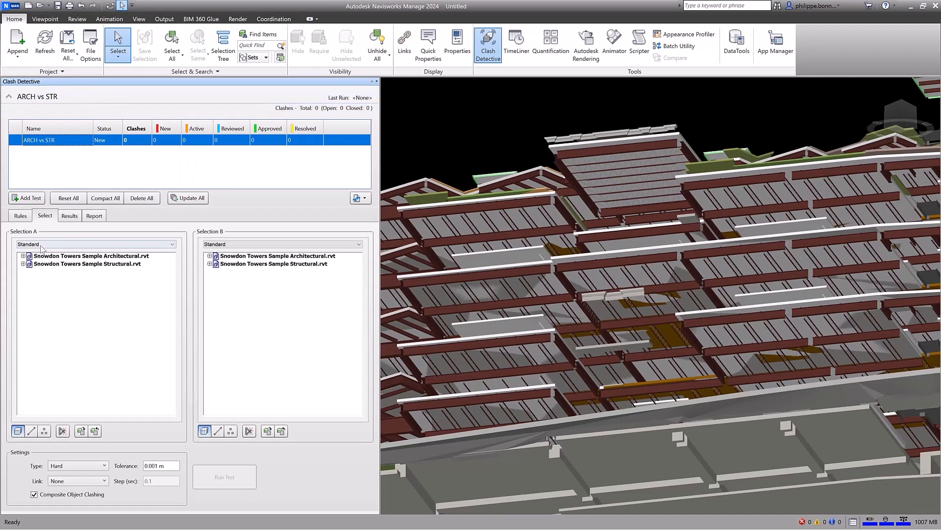
Run Floors against Structural Framing, finding 20 clashes, and view Clash3 and Clash11
click(23, 256)
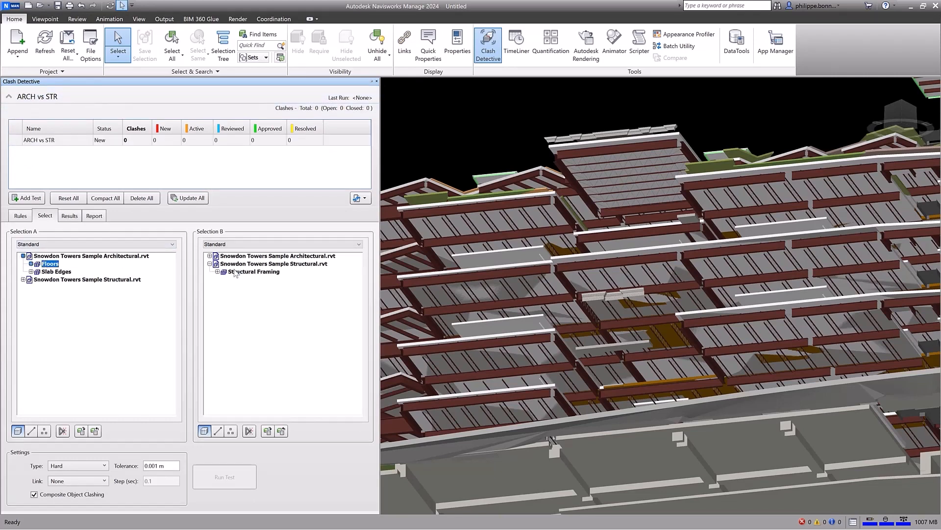
click(223, 476)
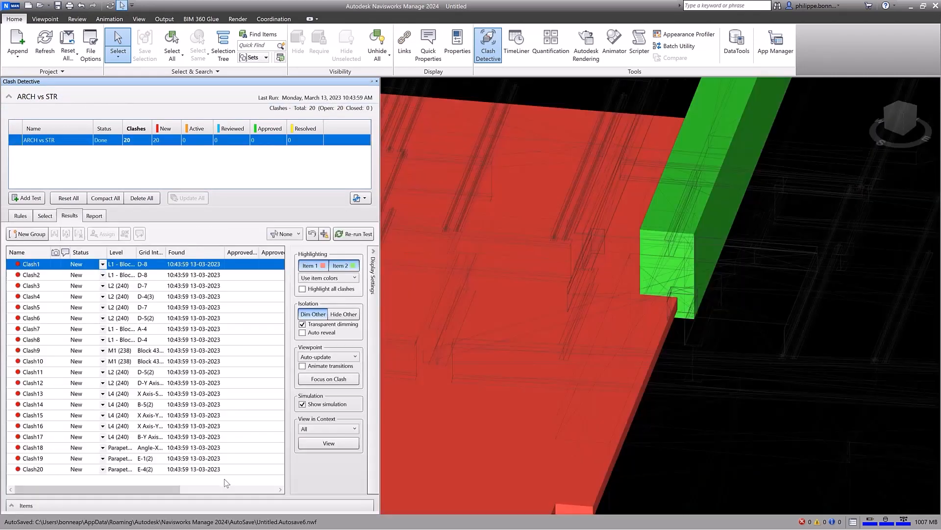
click(31, 286)
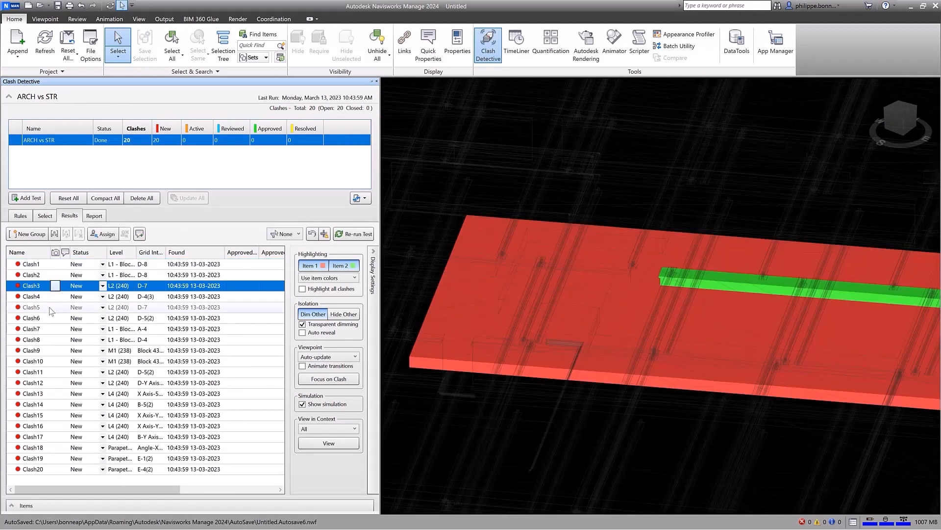
click(32, 372)
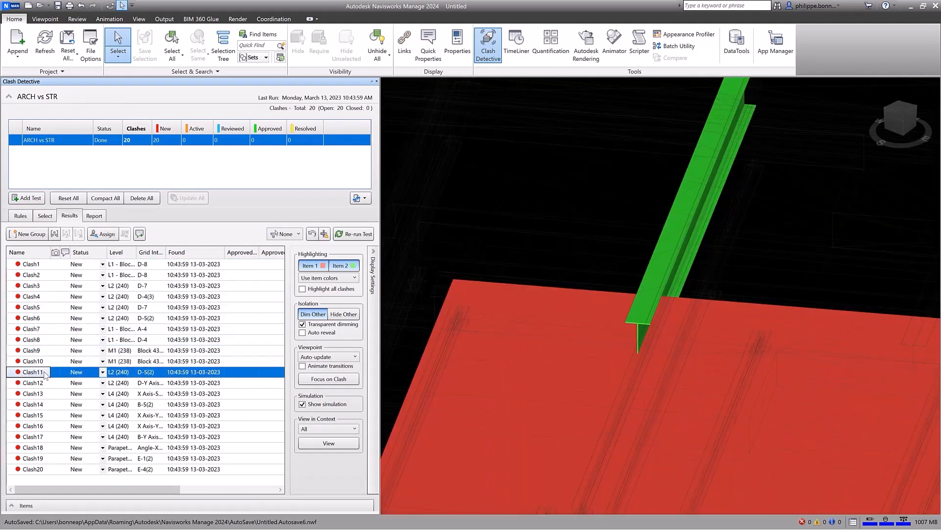
click(274, 19)
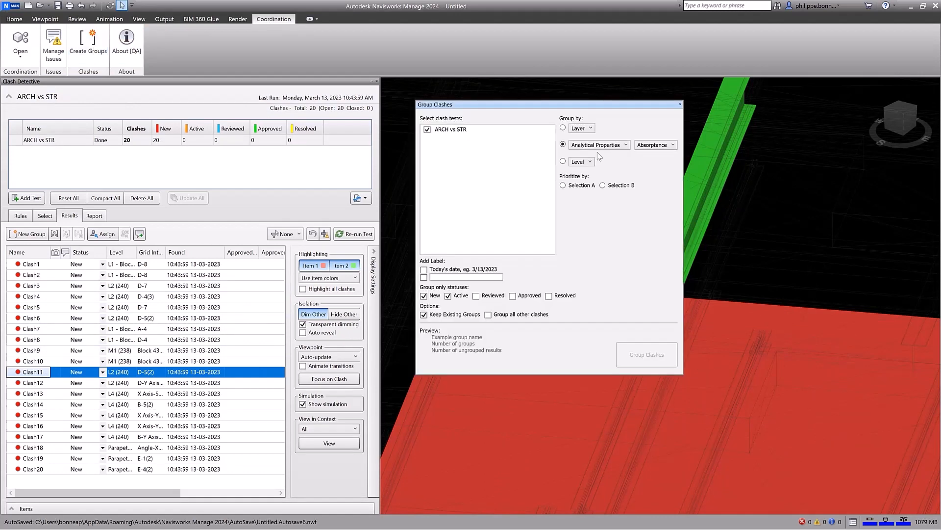
Group the 20 clashes by level with today's date as the group label
click(563, 162)
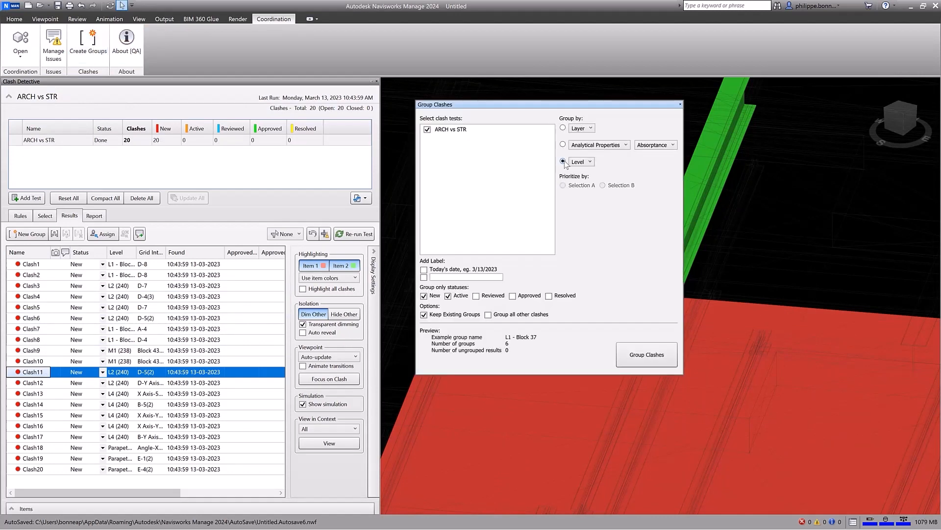
click(424, 270)
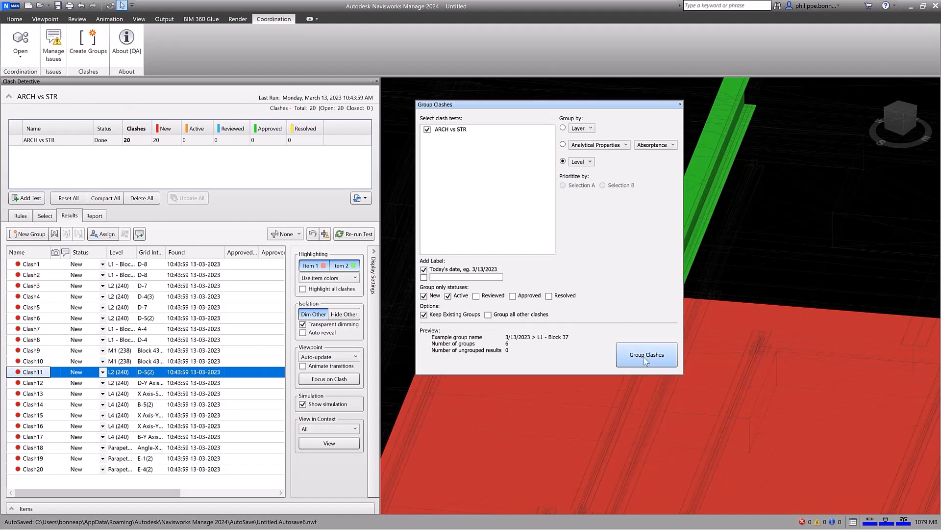
click(646, 354)
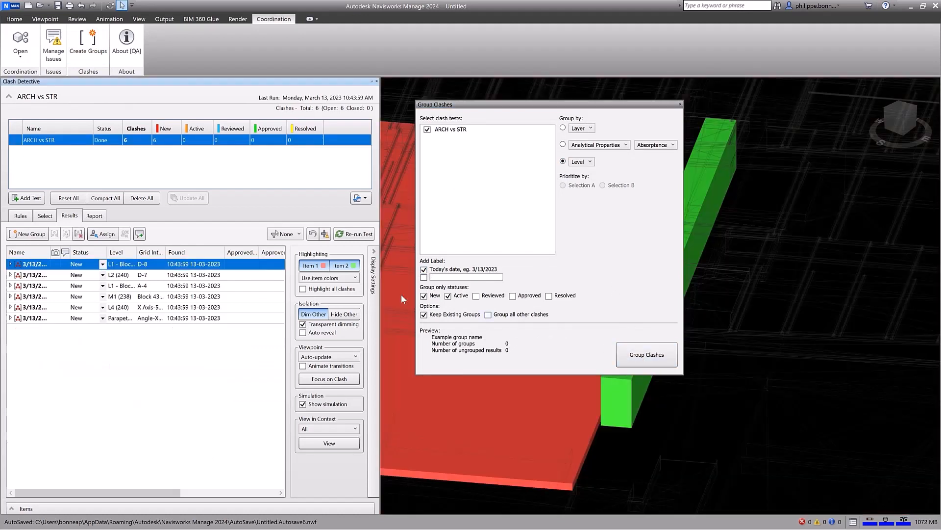
Expand the first L1 and L2 groups to show their individual clashes
click(9, 264)
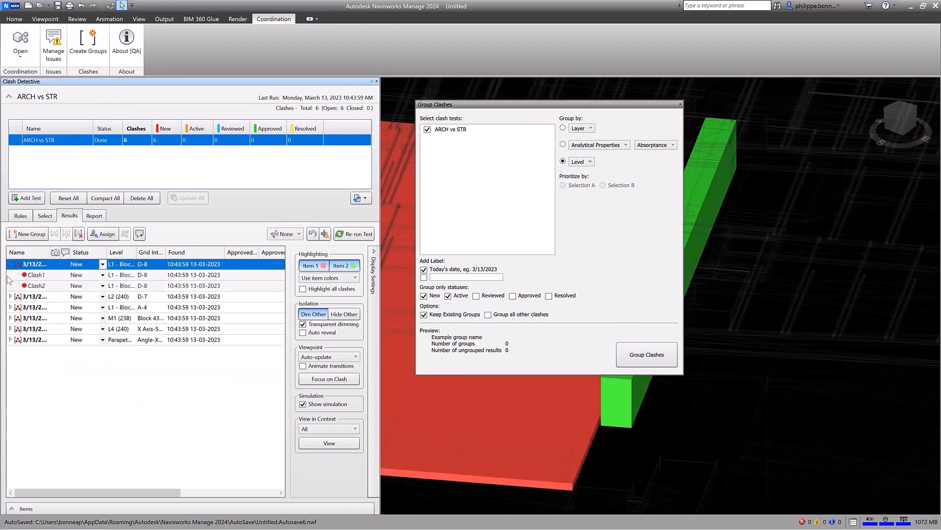
click(10, 297)
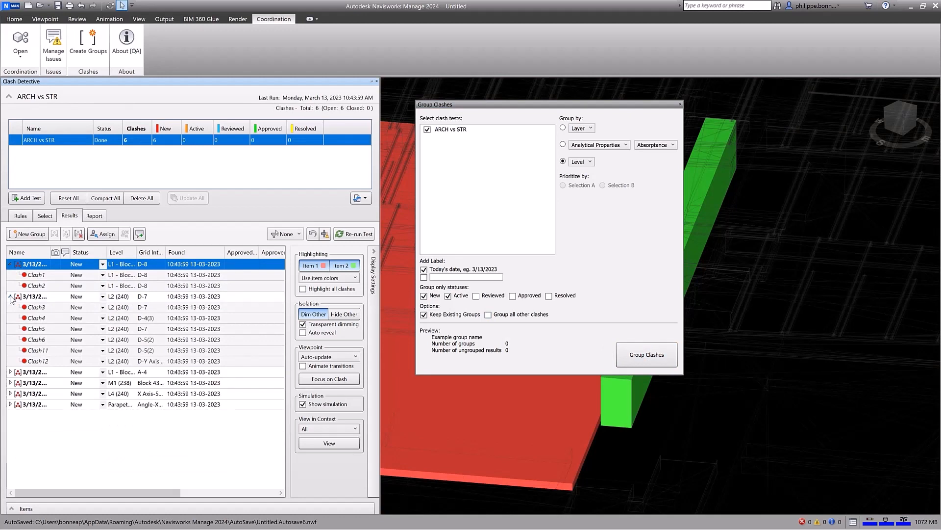
click(11, 296)
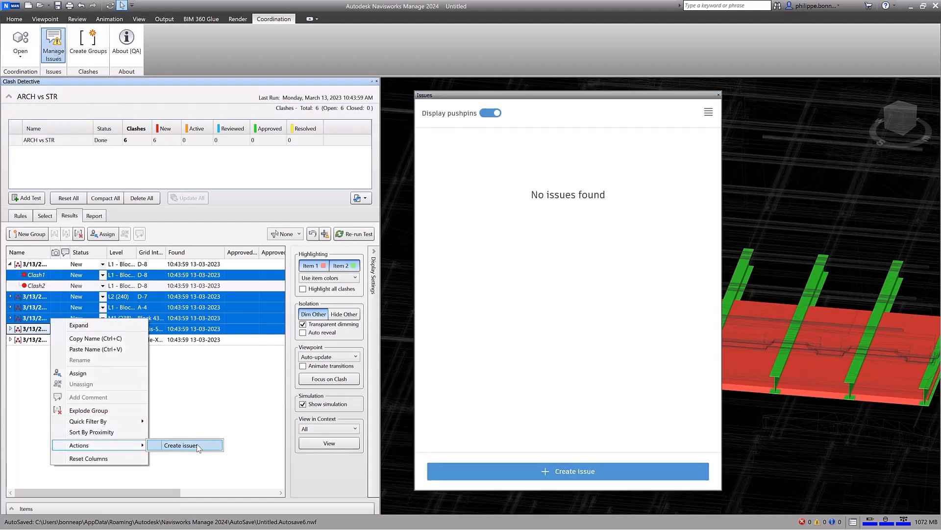
click(181, 445)
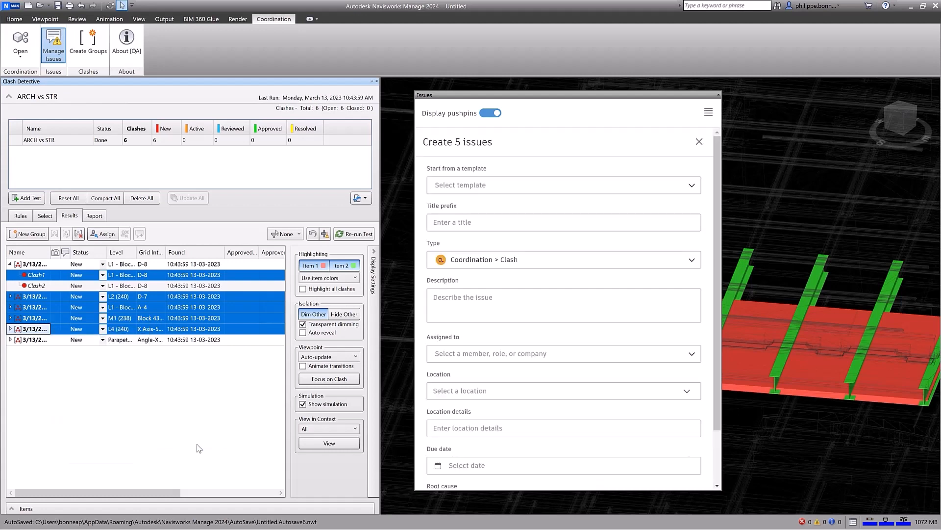
click(563, 353)
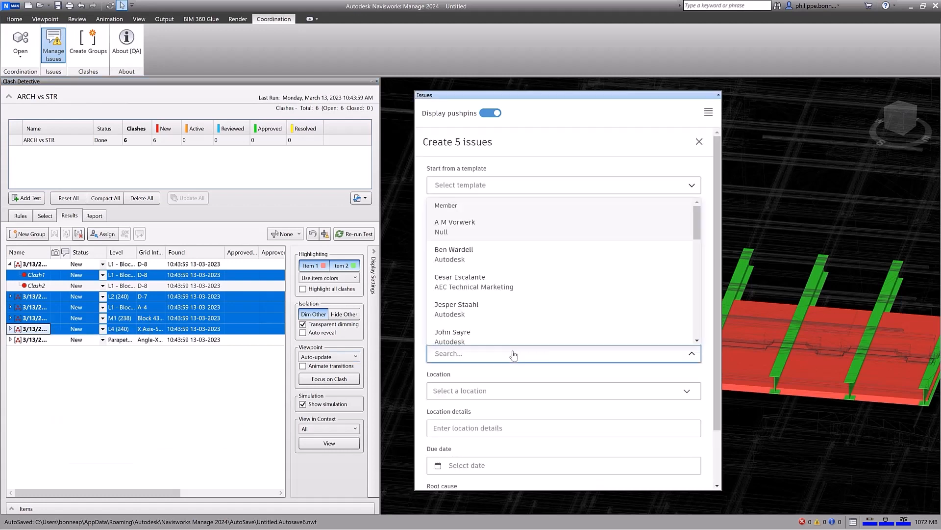
click(467, 465)
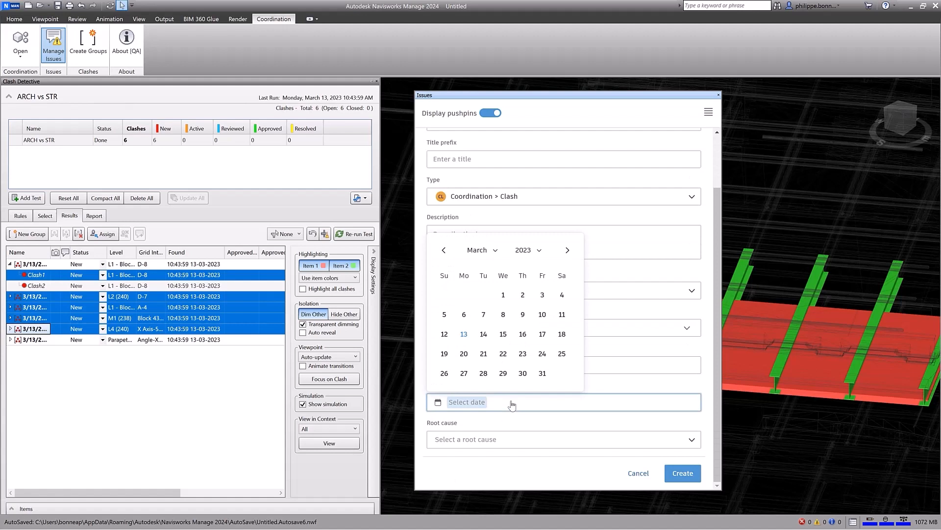
click(522, 373)
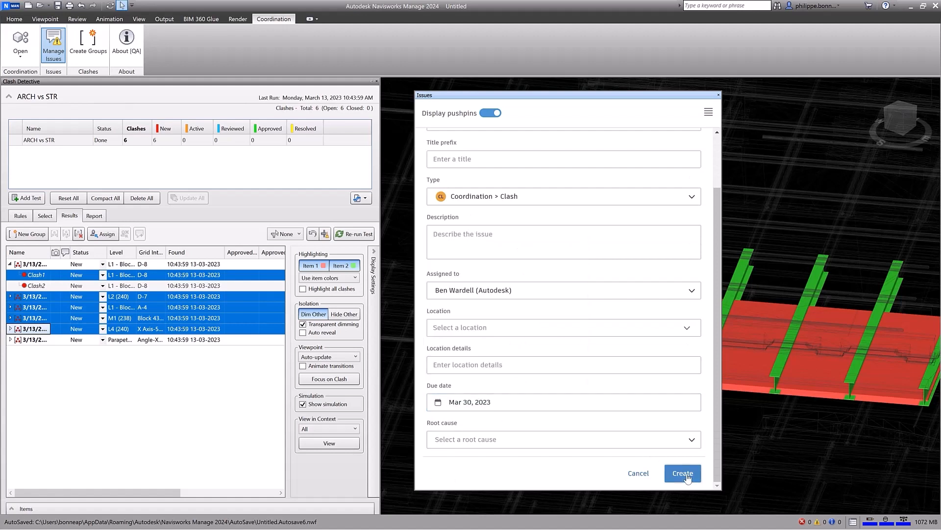
click(683, 473)
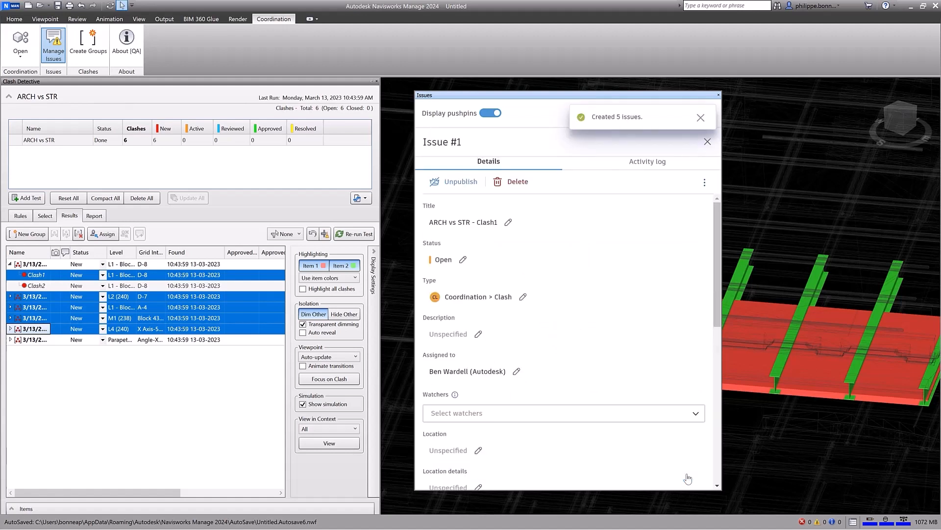
click(707, 142)
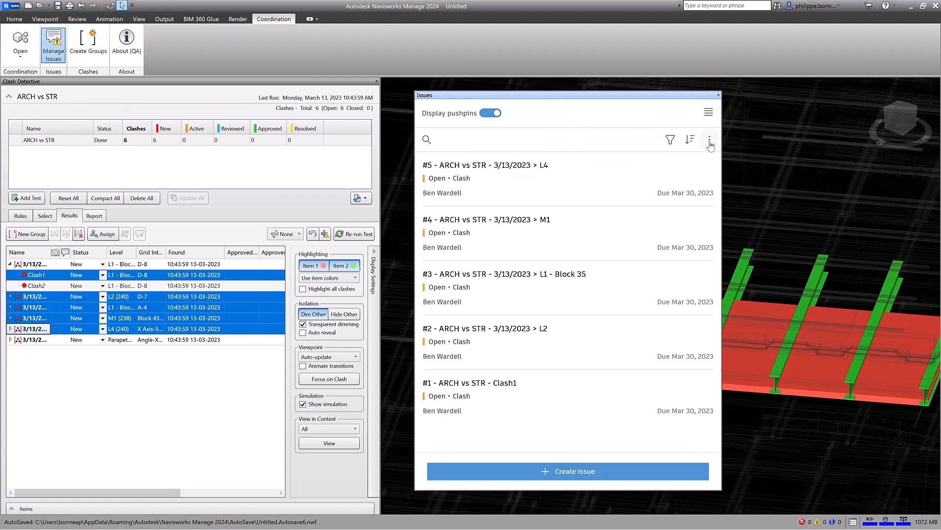
mouse_move(648, 342)
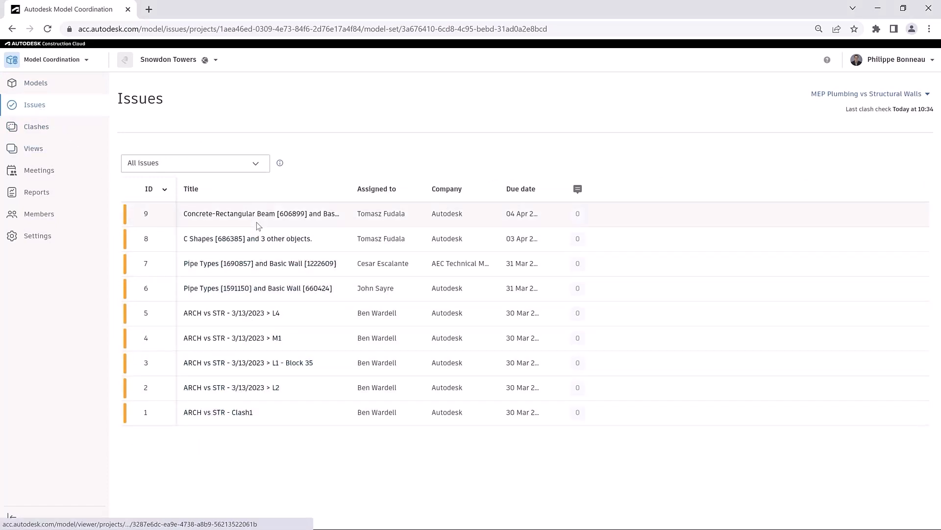
mouse_move(244, 317)
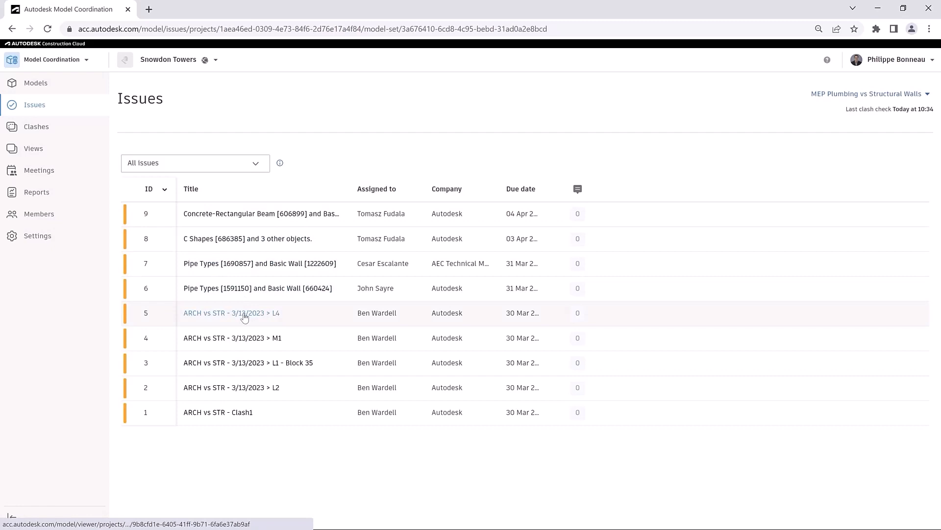
View the ARCH vs STR L4 issue #5 details, references and comments
click(232, 313)
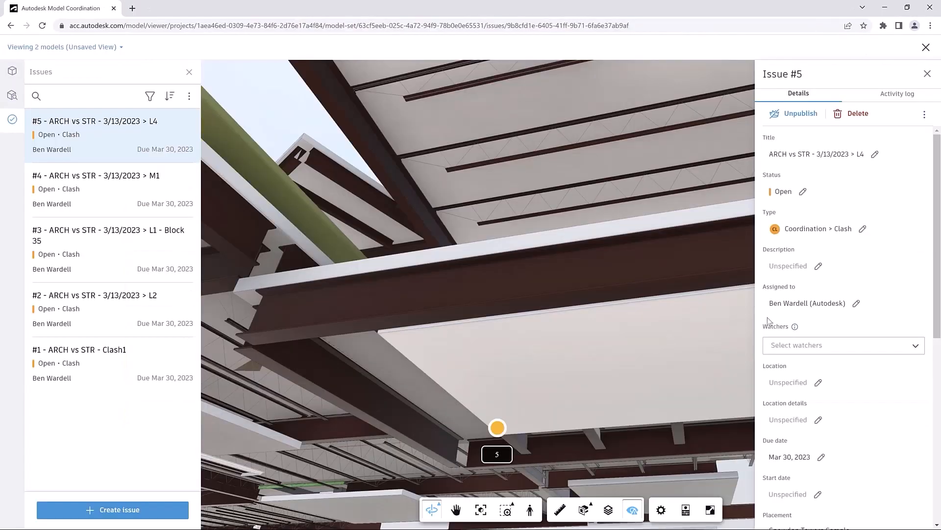
scroll(down, 3)
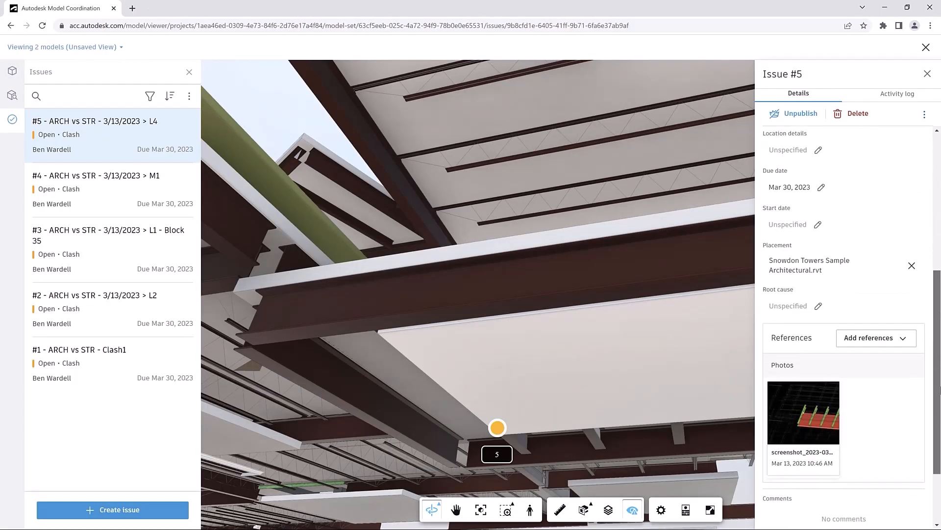
scroll(down, 3)
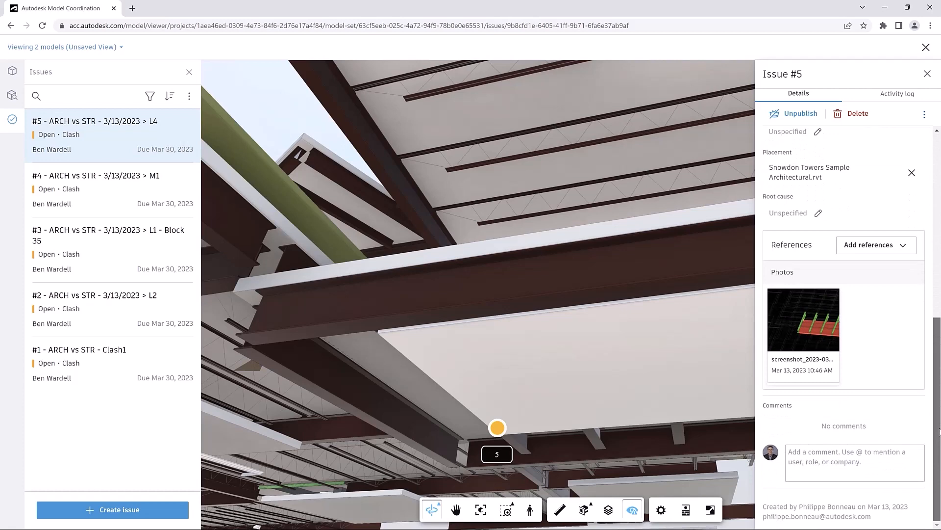
scroll(up, 3)
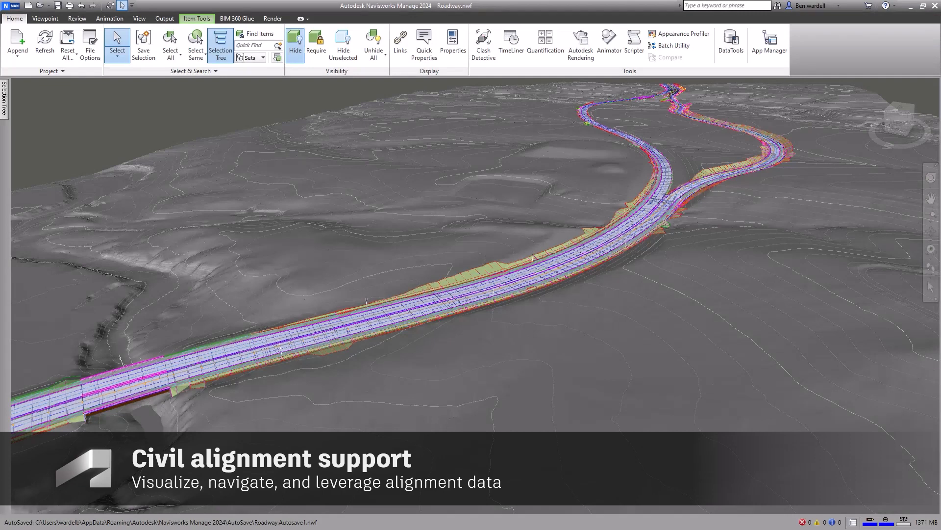
Navigate the roadway by civil alignment, switching between RidgeGate_WB and NB-On Ramp paths
click(139, 18)
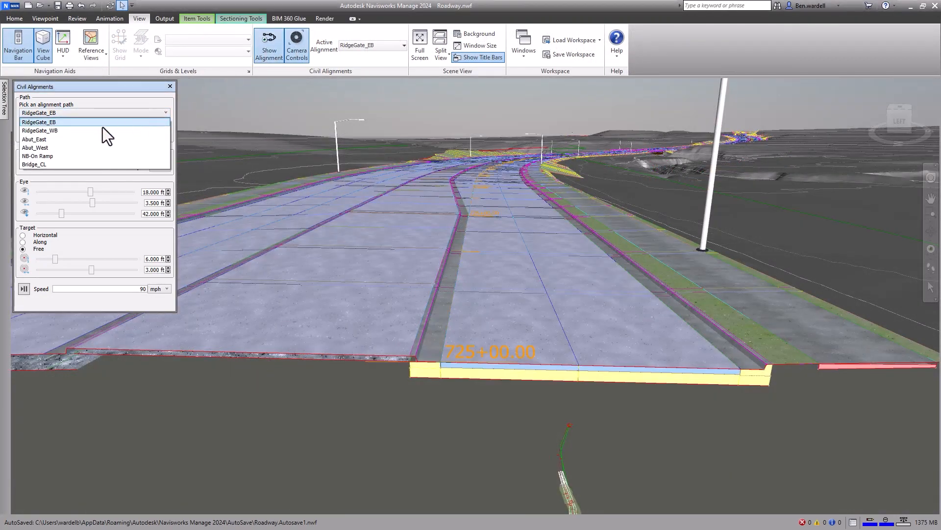
click(39, 130)
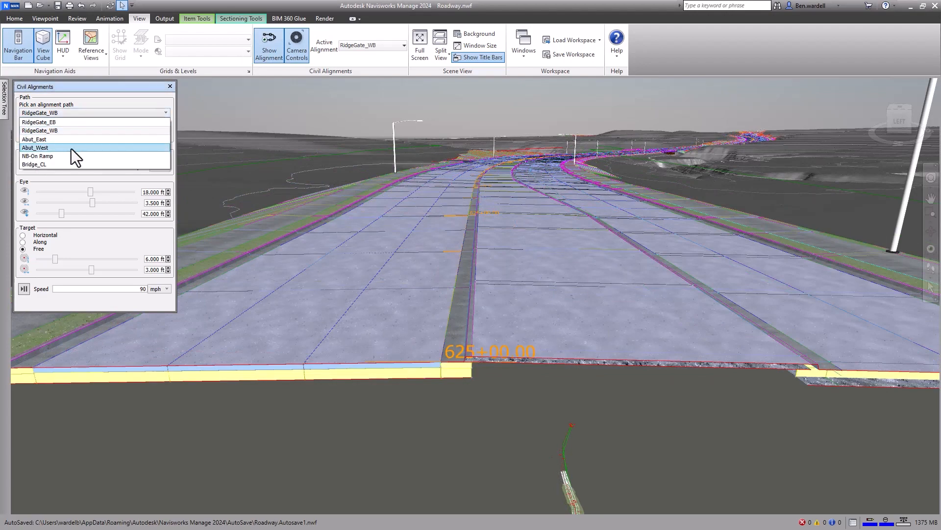
click(37, 156)
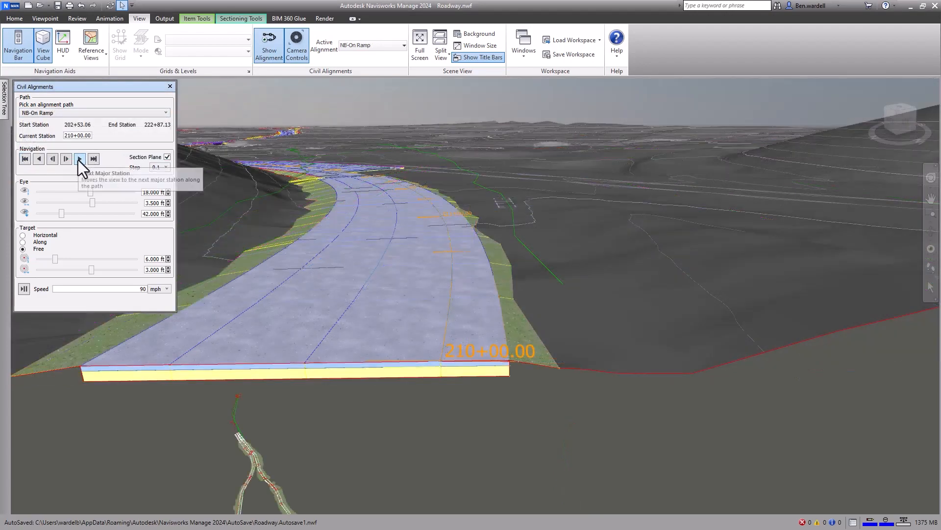
Step along to the next major stations with the section plane switched off
click(79, 158)
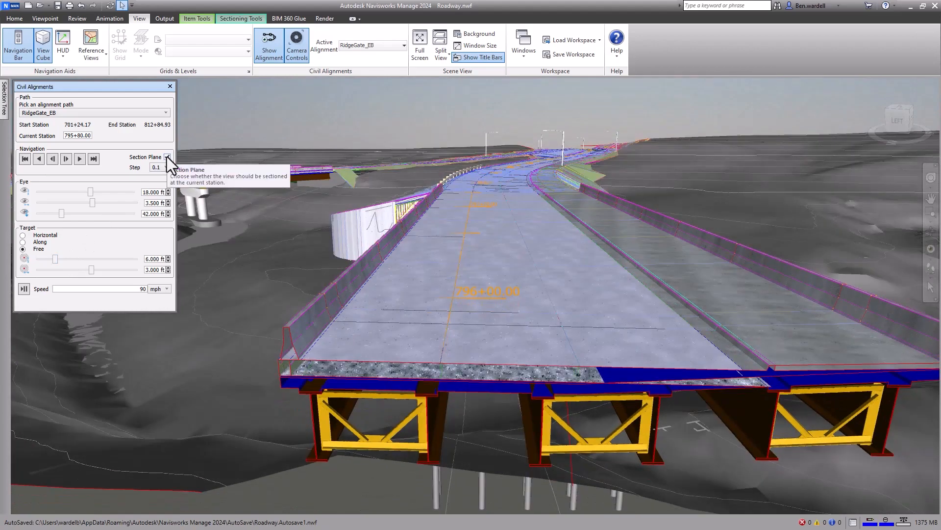
click(80, 159)
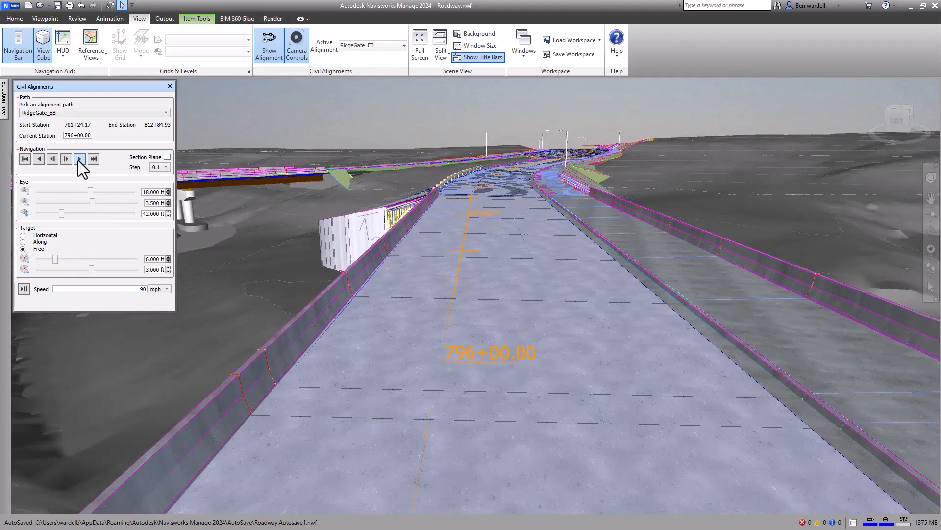
click(79, 158)
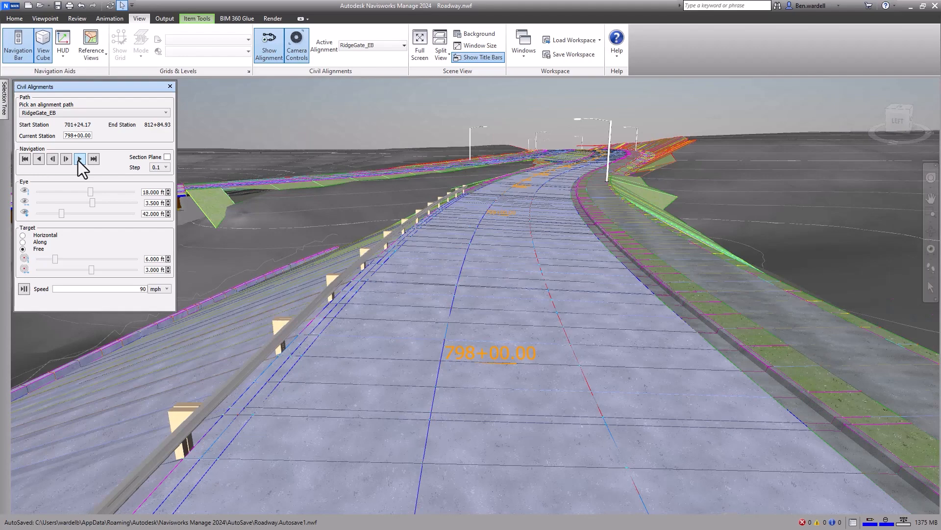